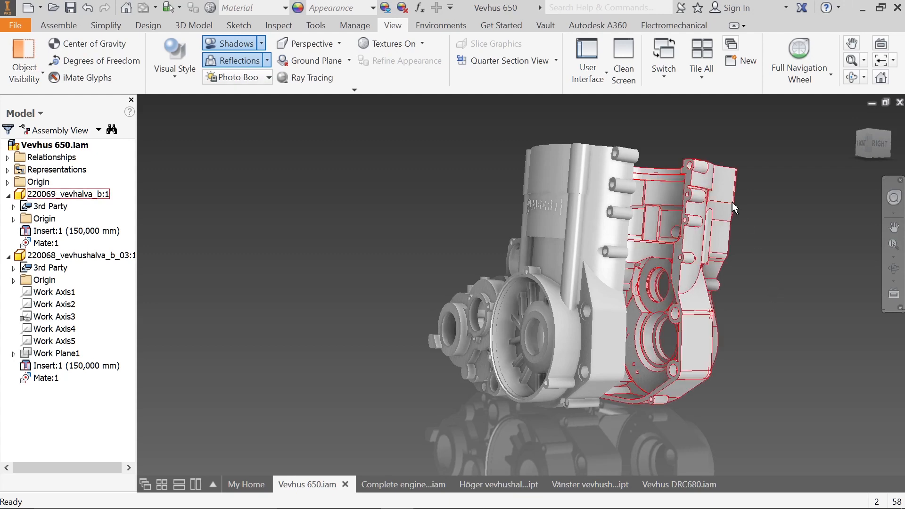
# Orbit the Vevhus crankcase assembly to another viewing angle
pyautogui.click(798, 316)
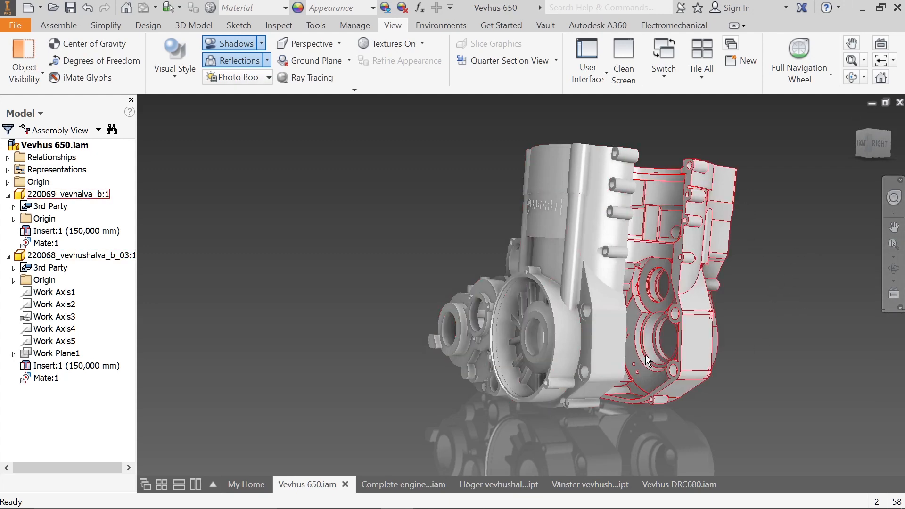
pyautogui.moveTo(646, 360); pyautogui.dragTo(601, 373)
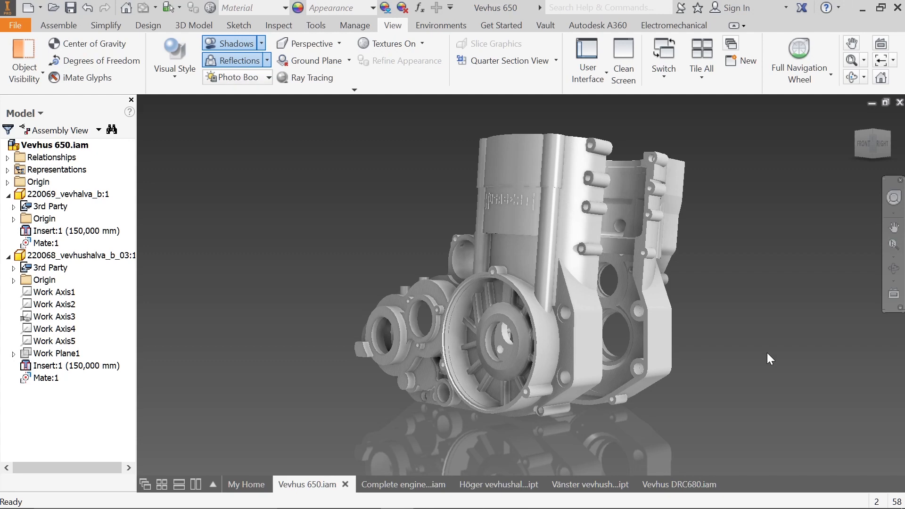
pyautogui.moveTo(788, 332)
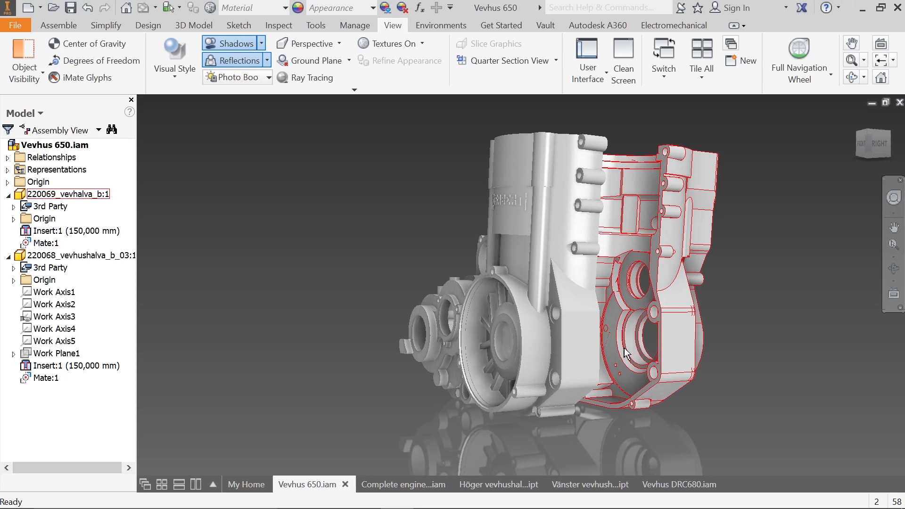
pyautogui.moveTo(657, 385)
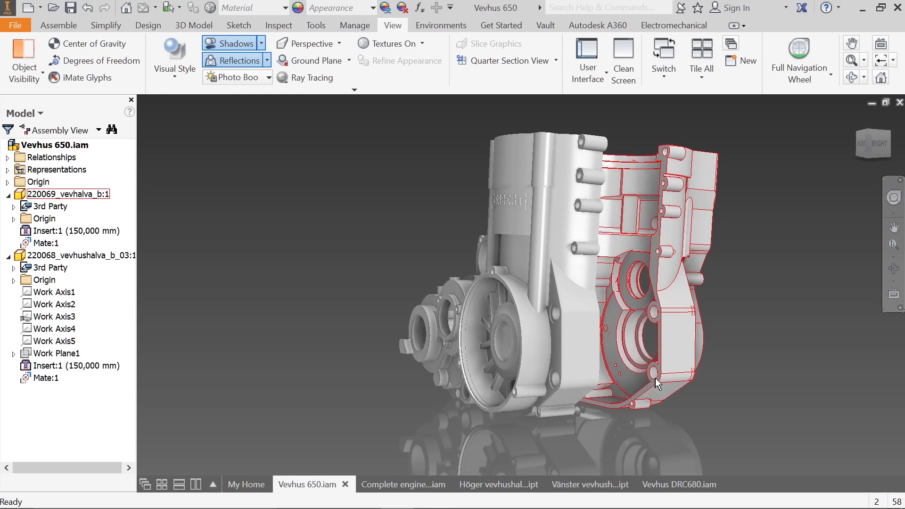
pyautogui.moveTo(611, 312)
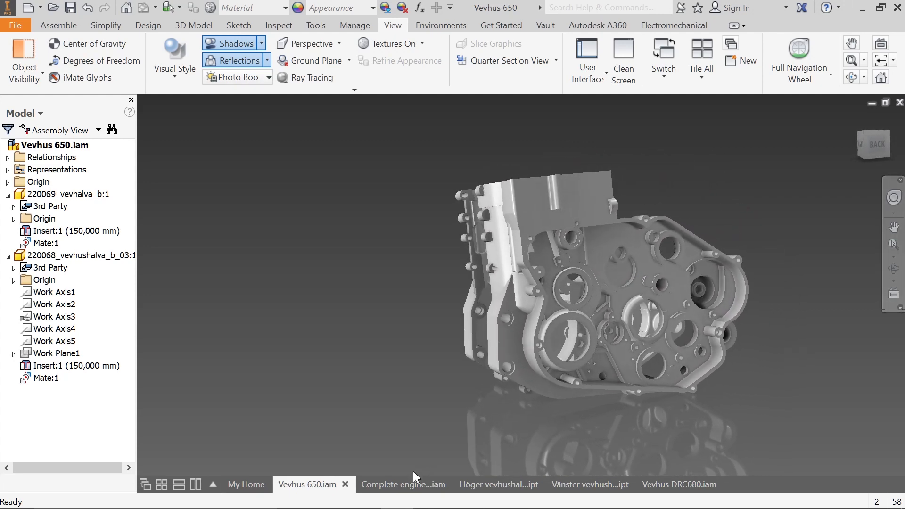
# Switch to the Complete engine assembly and orbit to the right housing's Dr_C cover
pyautogui.click(402, 484)
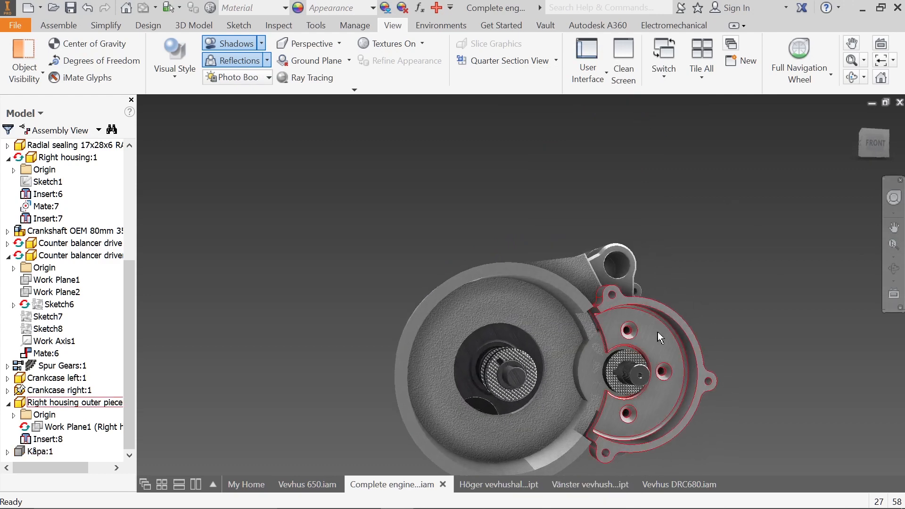
pyautogui.moveTo(606, 336)
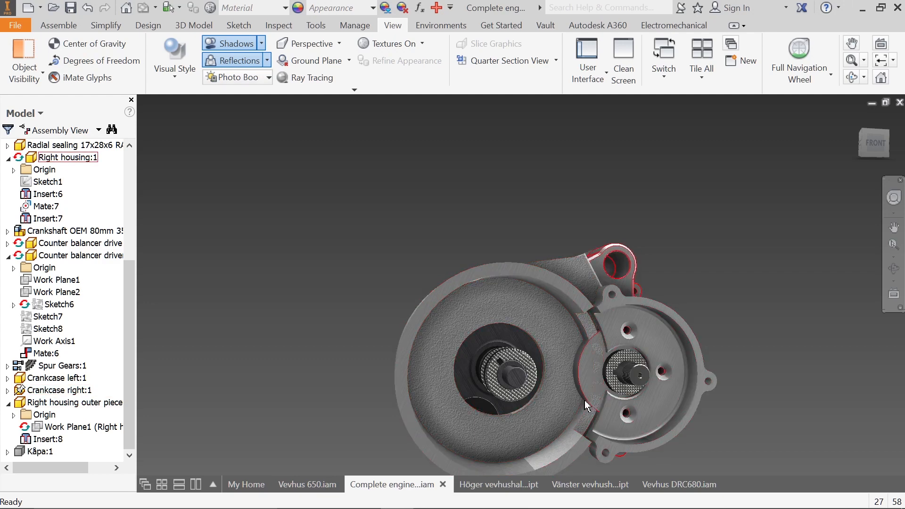
pyautogui.moveTo(585, 404); pyautogui.dragTo(690, 386)
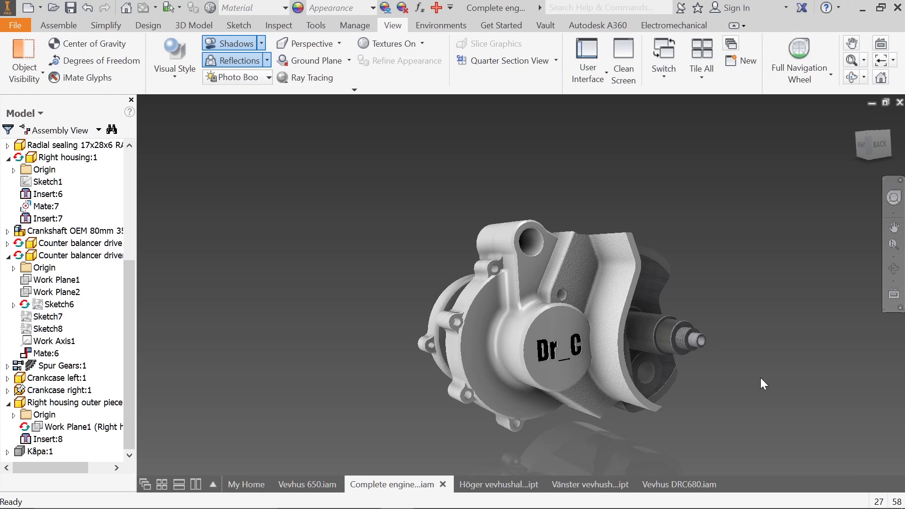
pyautogui.moveTo(745, 402)
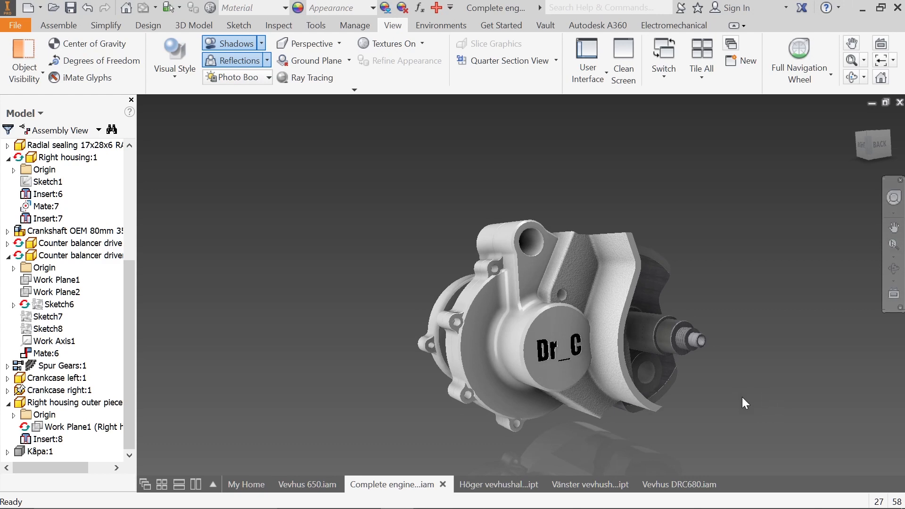
pyautogui.moveTo(468, 464)
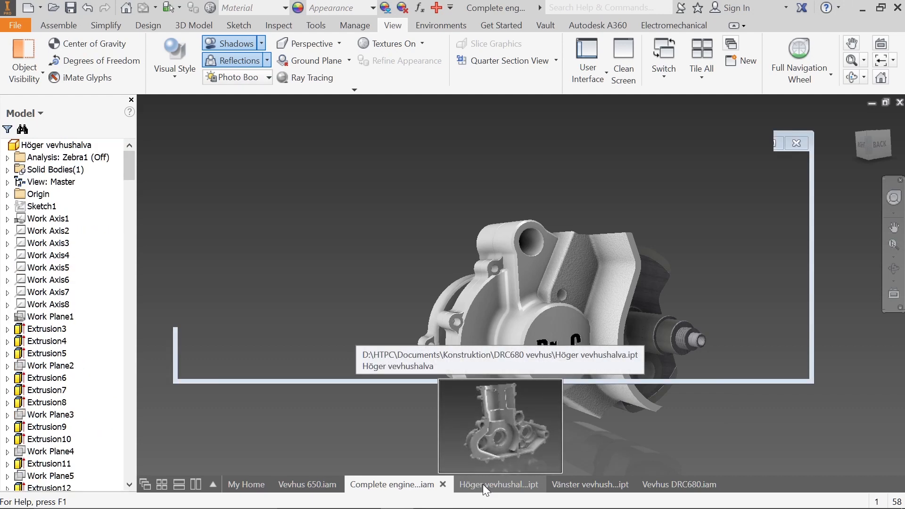
# Switch to the Höger vevhushalva right crankcase half with its DR_C logo
pyautogui.click(498, 484)
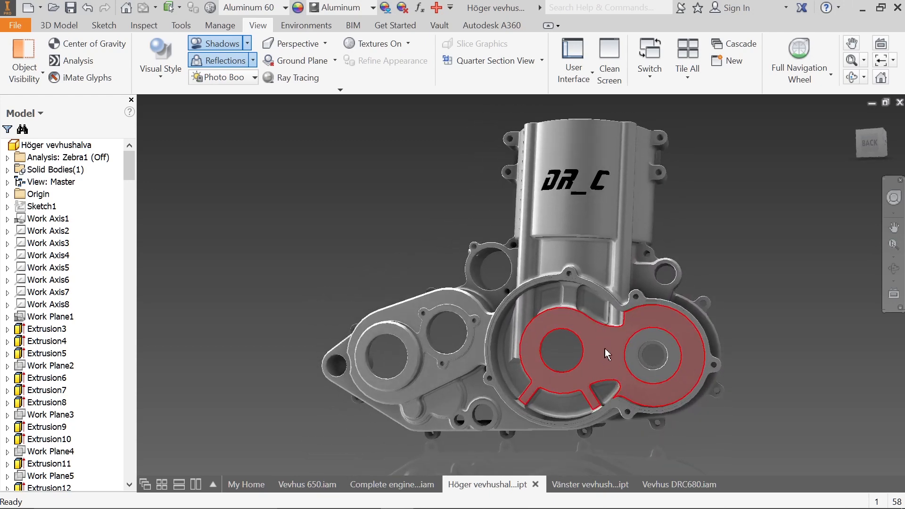
pyautogui.moveTo(606, 342)
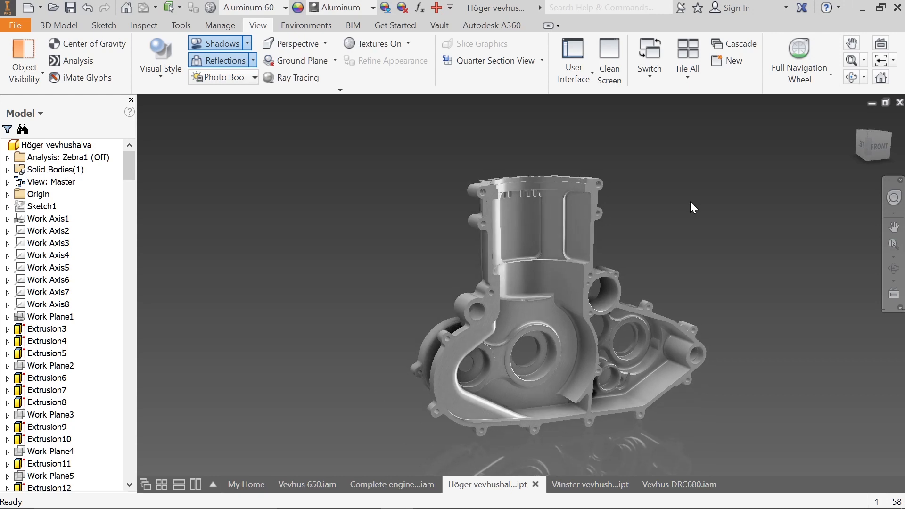
pyautogui.moveTo(693, 256)
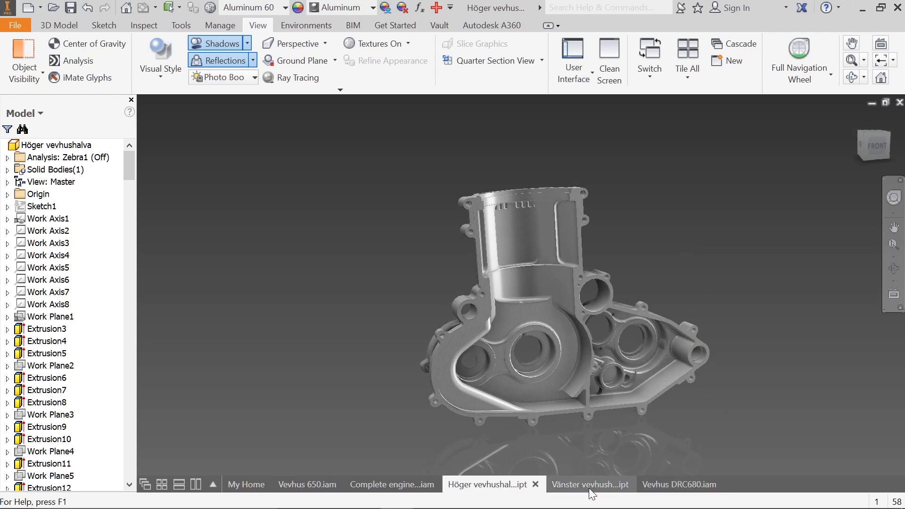
# Switch to the Vänster vevhushalva 4 left crankcase half and zoom in
pyautogui.click(584, 484)
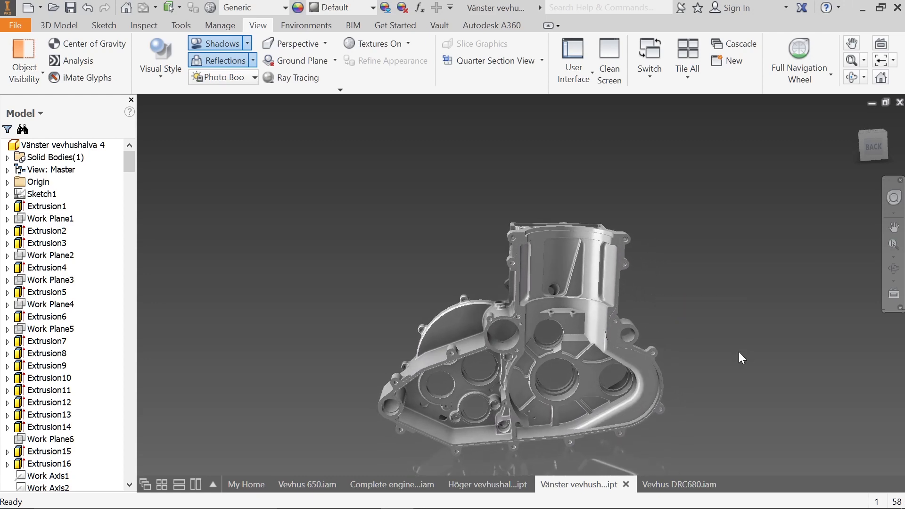
pyautogui.moveTo(733, 353)
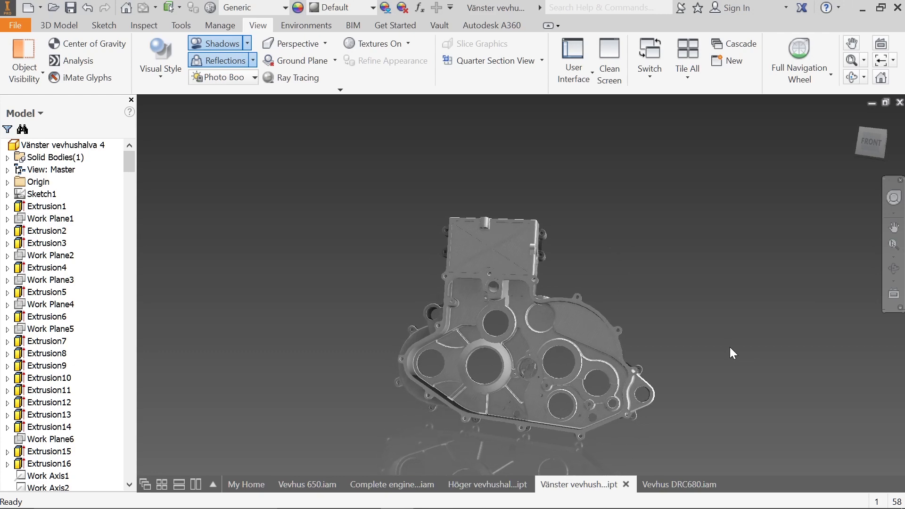
pyautogui.scroll(3)
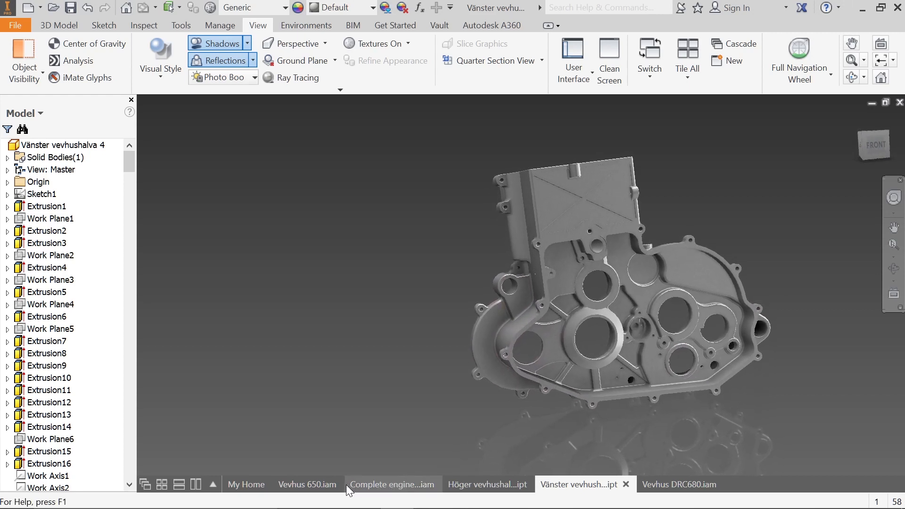
# Return to the Vevhus 650 assembly and select one crankcase half
pyautogui.click(308, 484)
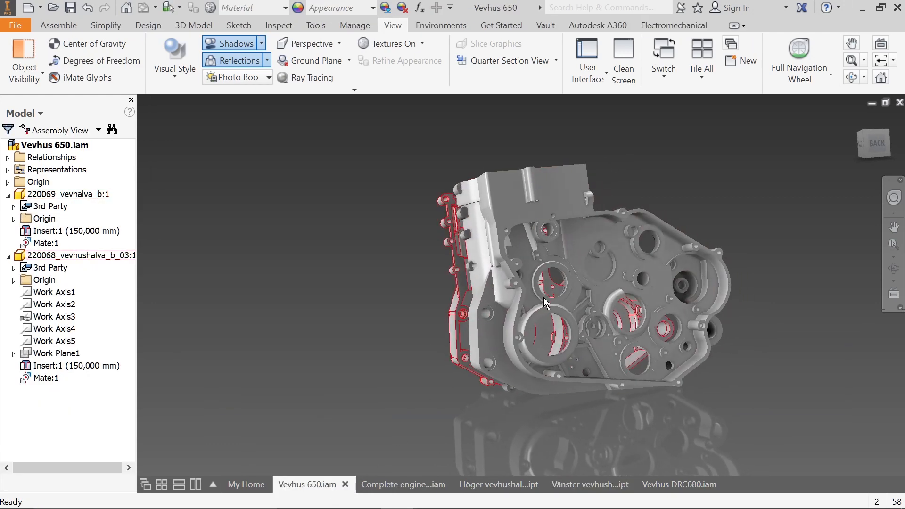
pyautogui.click(71, 194)
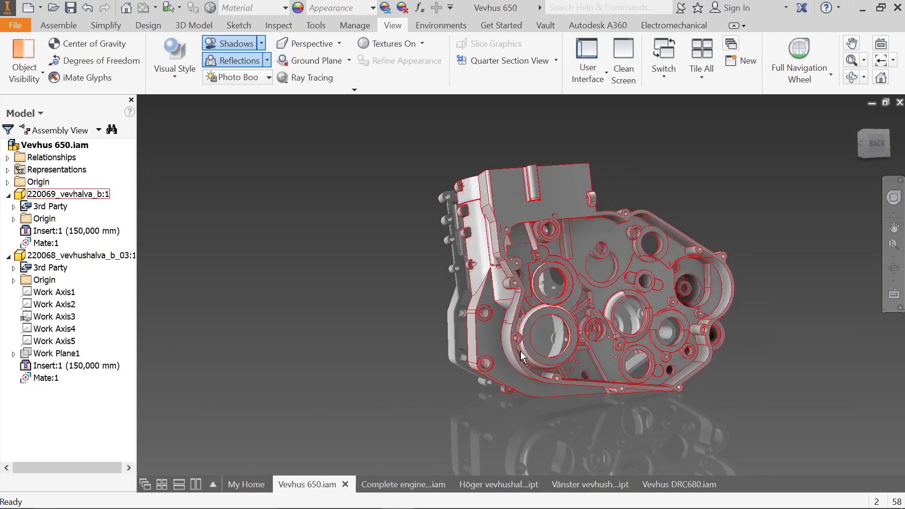
pyautogui.moveTo(498, 484)
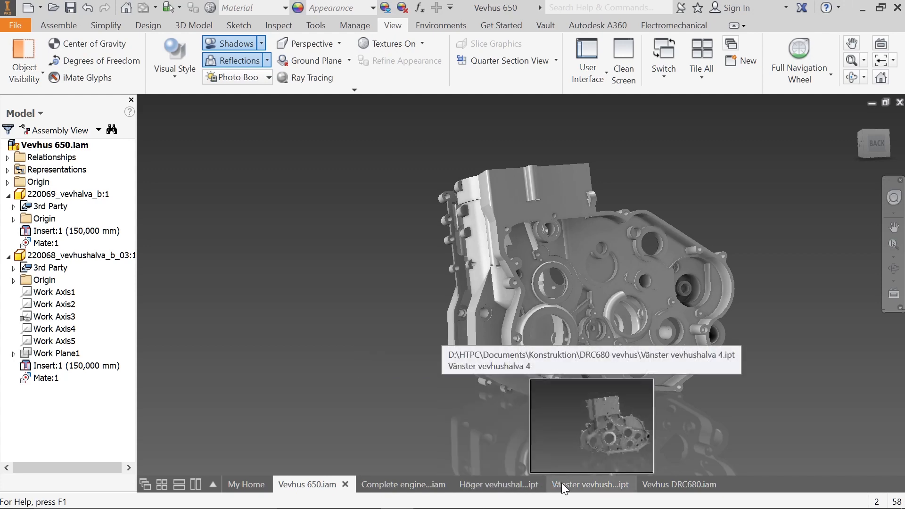
# Switch back to the Vänster vevhushalva 4 left crankcase half part
pyautogui.click(584, 485)
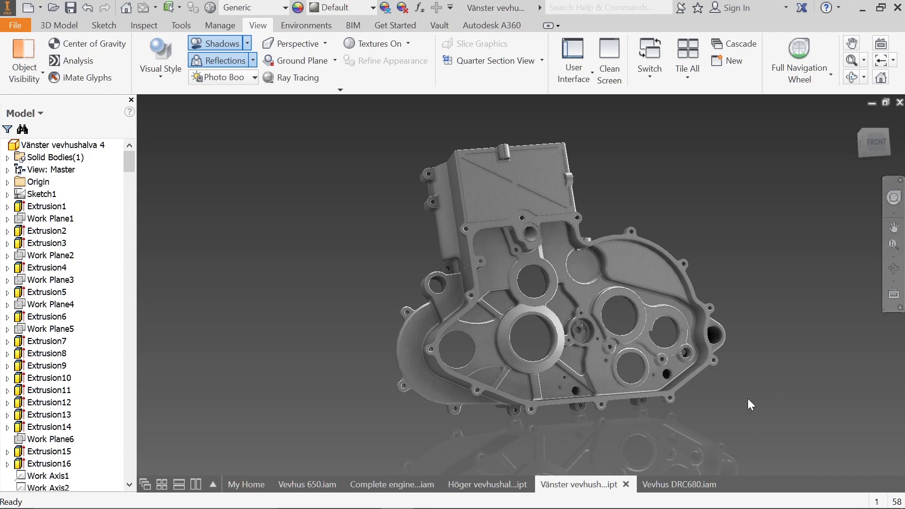
pyautogui.moveTo(759, 349)
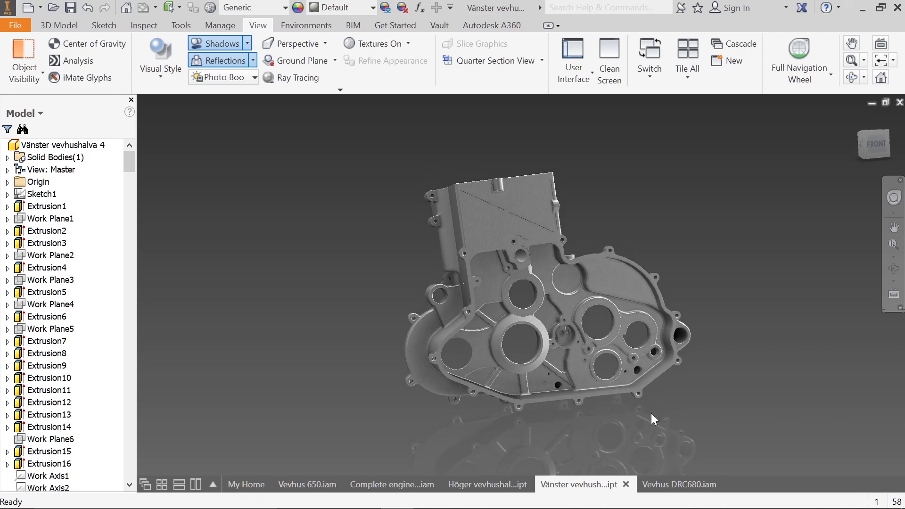
pyautogui.moveTo(692, 429)
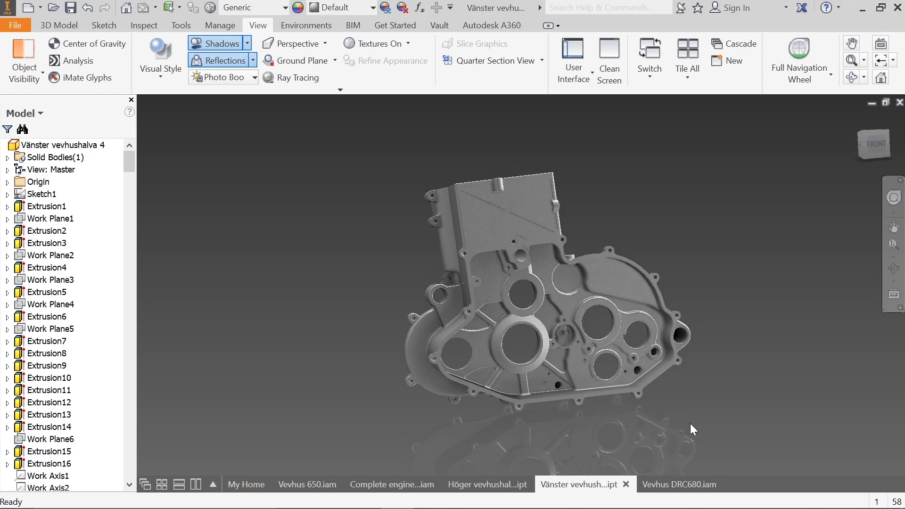
pyautogui.moveTo(679, 485)
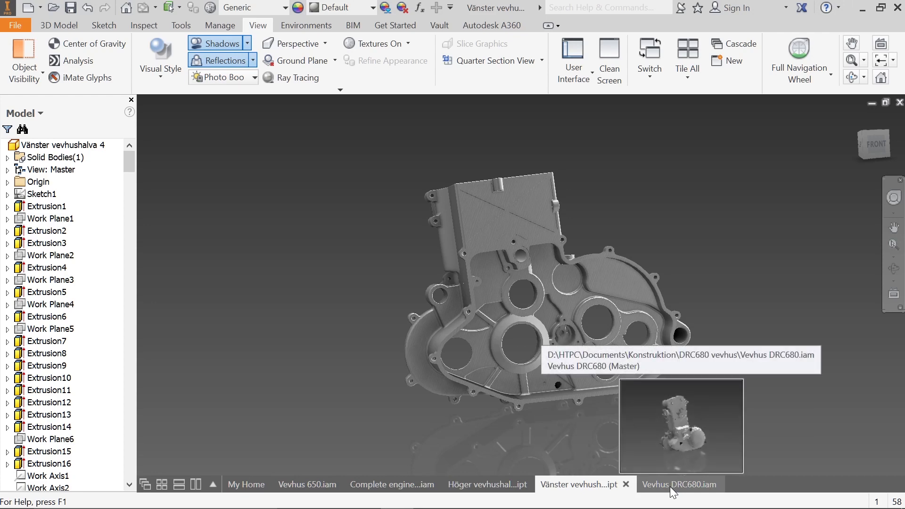
# Switch to the assembled Vevhus DRC680 engine and orbit it slightly
pyautogui.click(679, 484)
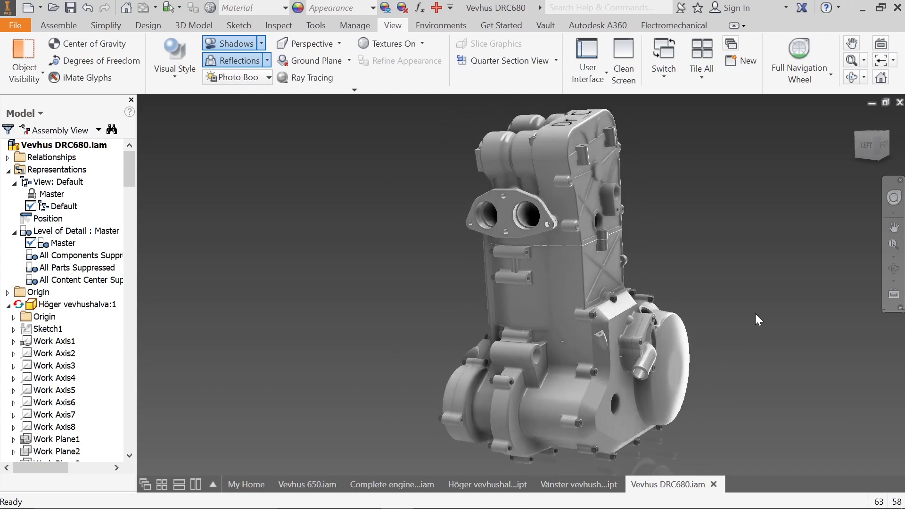
pyautogui.moveTo(577, 260); pyautogui.dragTo(548, 277)
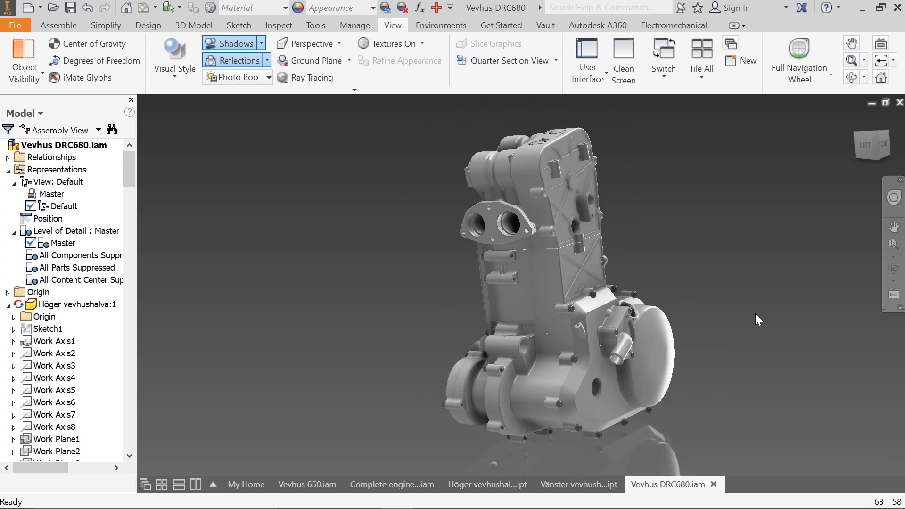